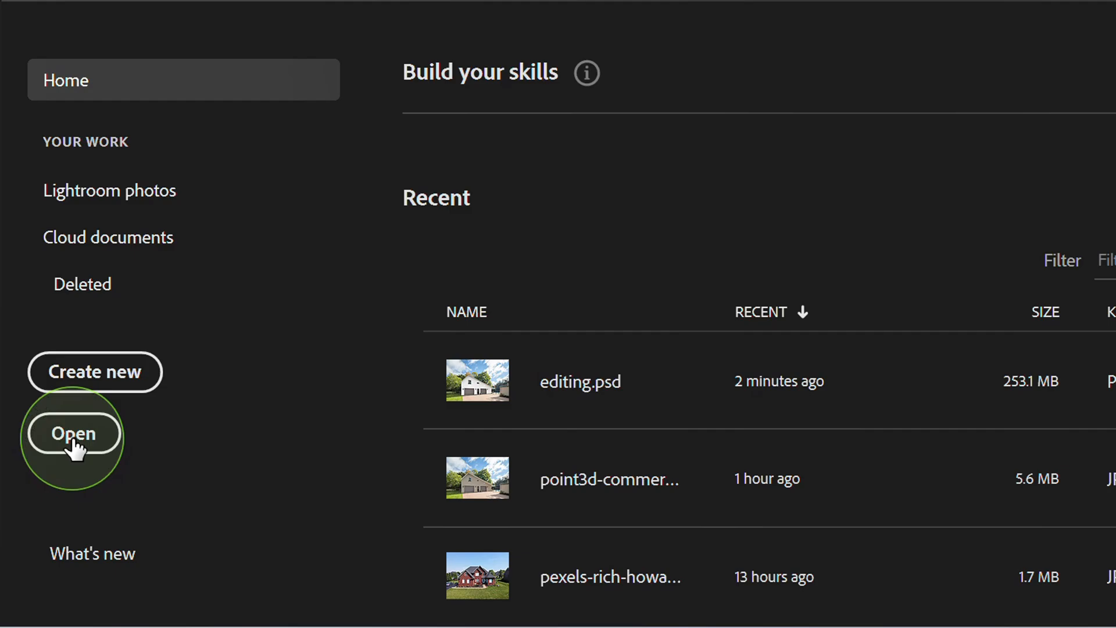
Step: Open the house photo JPG from the Home screen for editing
{"action": "left_click", "coordinate": [75, 434]}
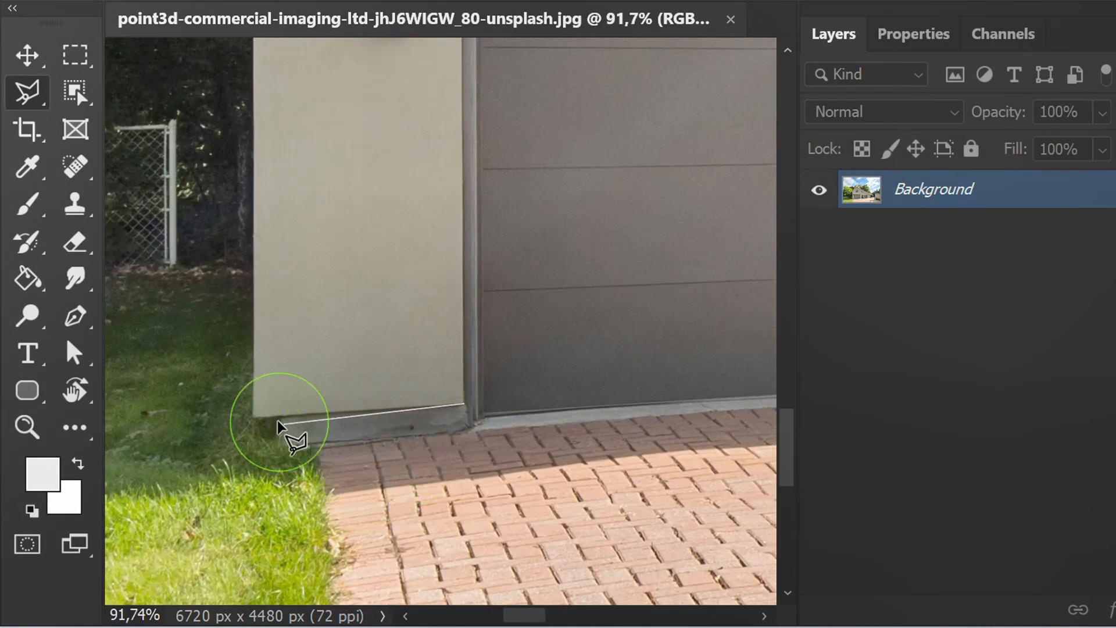
Step: Trace a Polygonal Lasso selection around the beige walls, excluding the garage doors
{"action": "left_click_drag", "start_coordinate": [298, 442], "coordinate": [254, 165]}
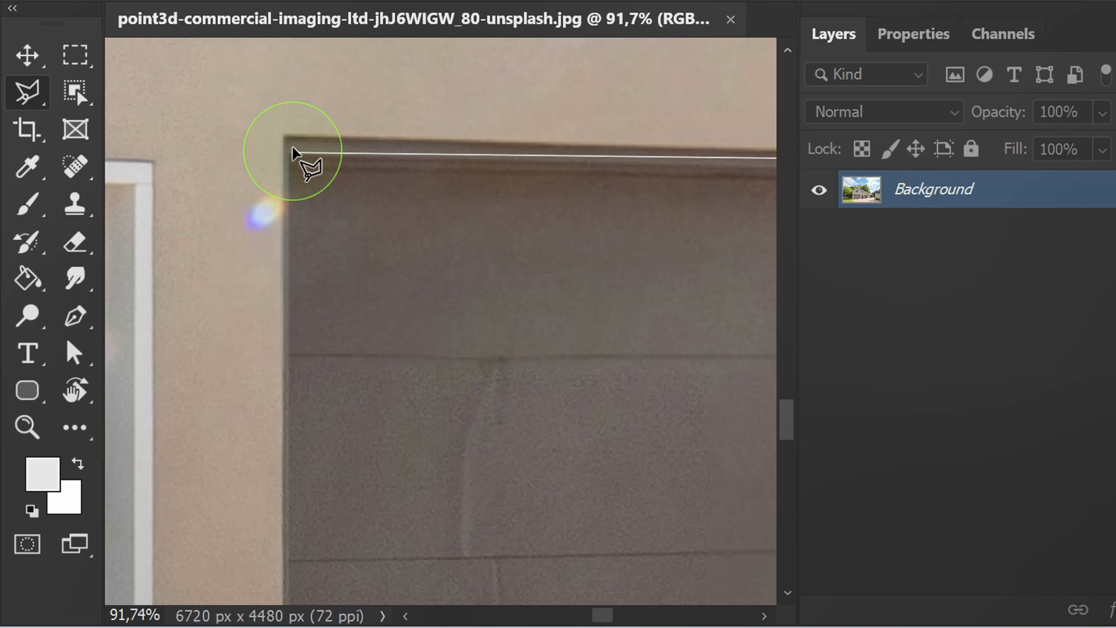
{"action": "scroll", "scroll_direction": "down", "scroll_amount": 3}
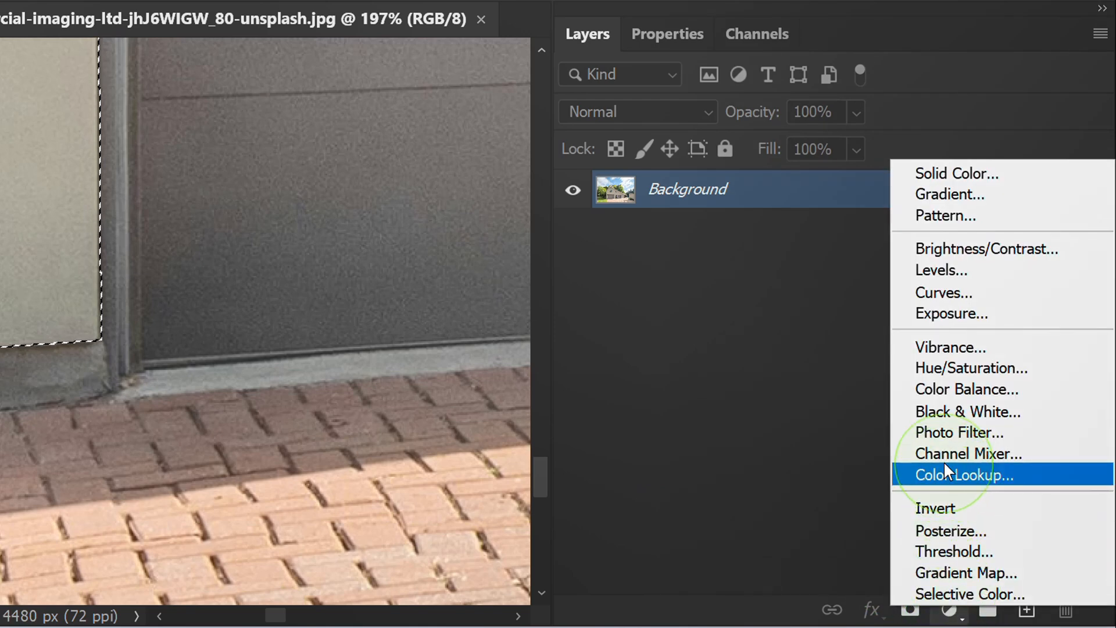
Step: Add a monochrome Channel Mixer on the walls with Red 40, Green 40, Blue 20, Constant +20
{"action": "left_click", "coordinate": [967, 453]}
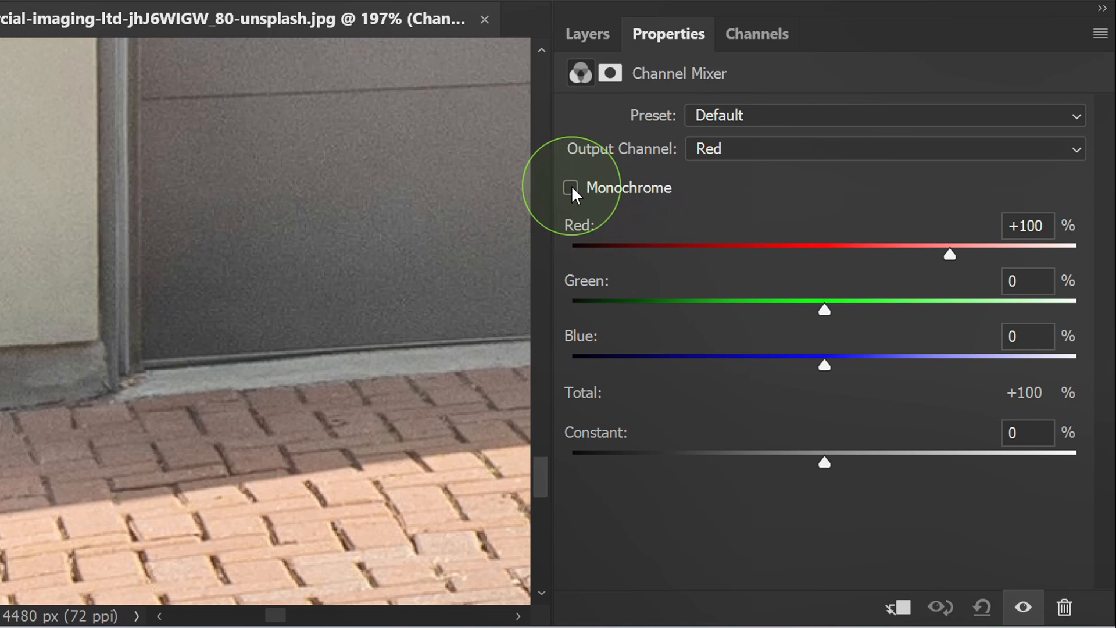
{"action": "left_click", "coordinate": [569, 188]}
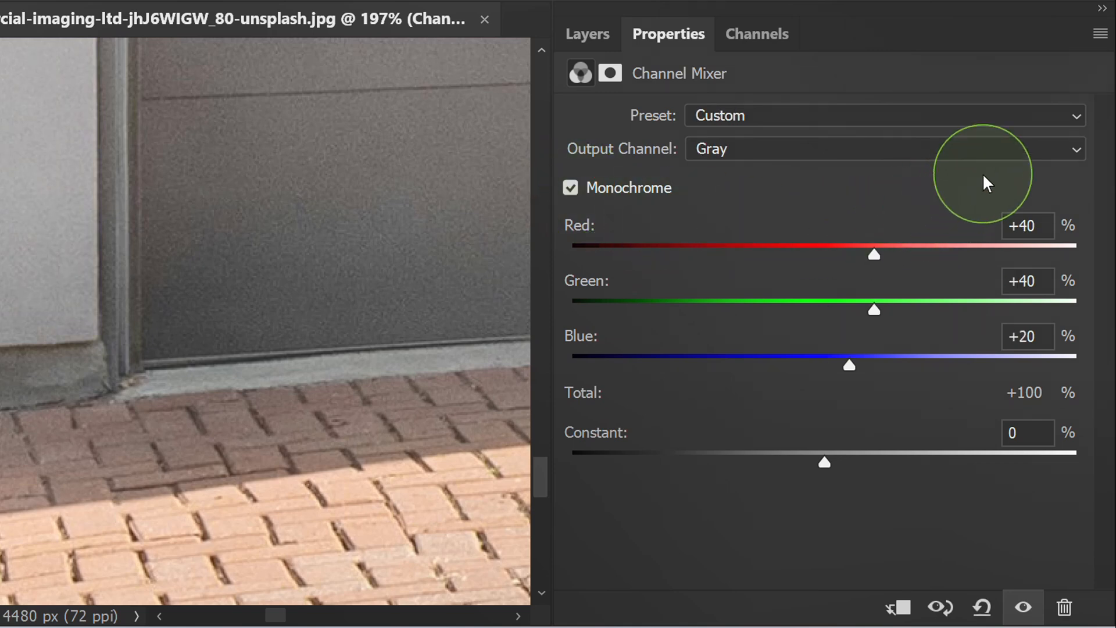
{"action": "mouse_move", "coordinate": [1065, 391]}
{"action": "type", "text": "+20"}
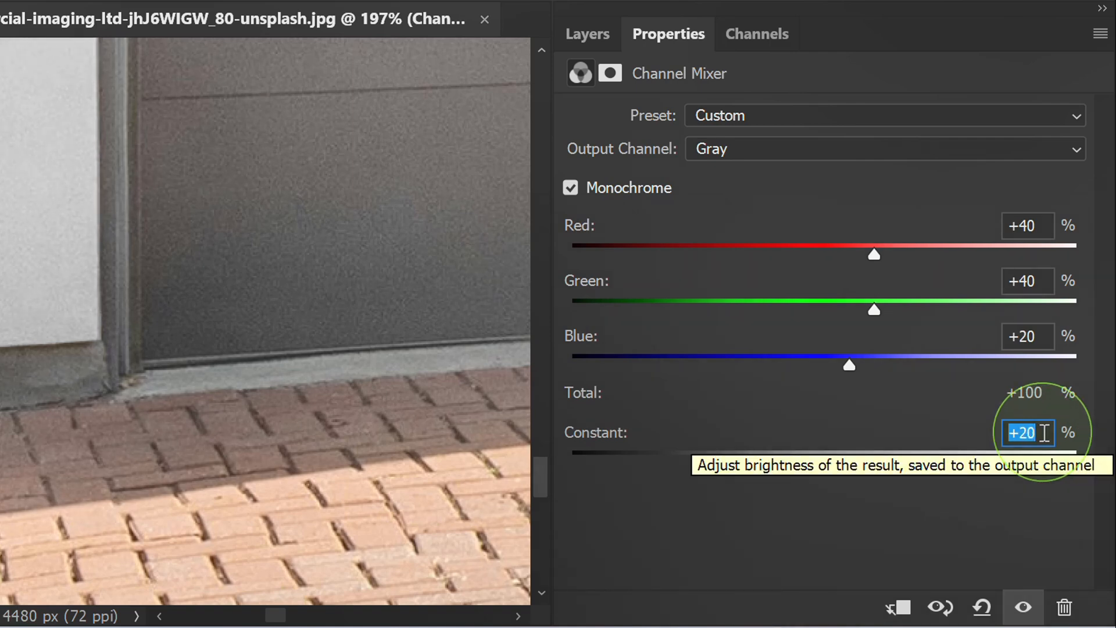
{"action": "left_click", "coordinate": [587, 34]}
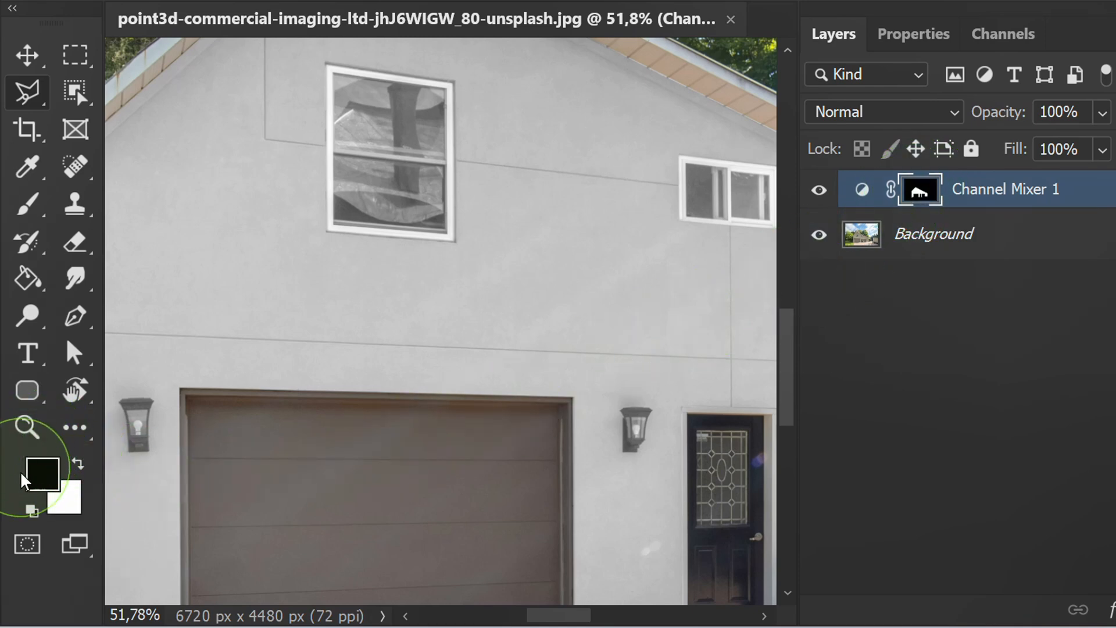
{"action": "mouse_move", "coordinate": [75, 463]}
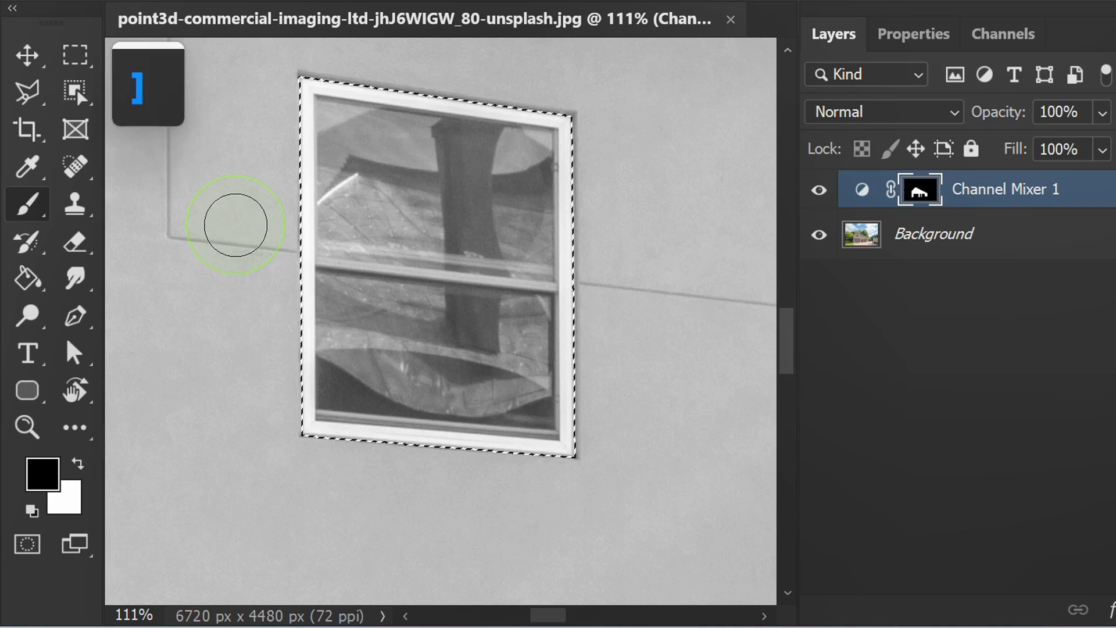
Step: Paint the large upstairs window black on the Channel Mixer mask to restore its colour
{"action": "left_click_drag", "start_coordinate": [235, 225], "coordinate": [316, 140]}
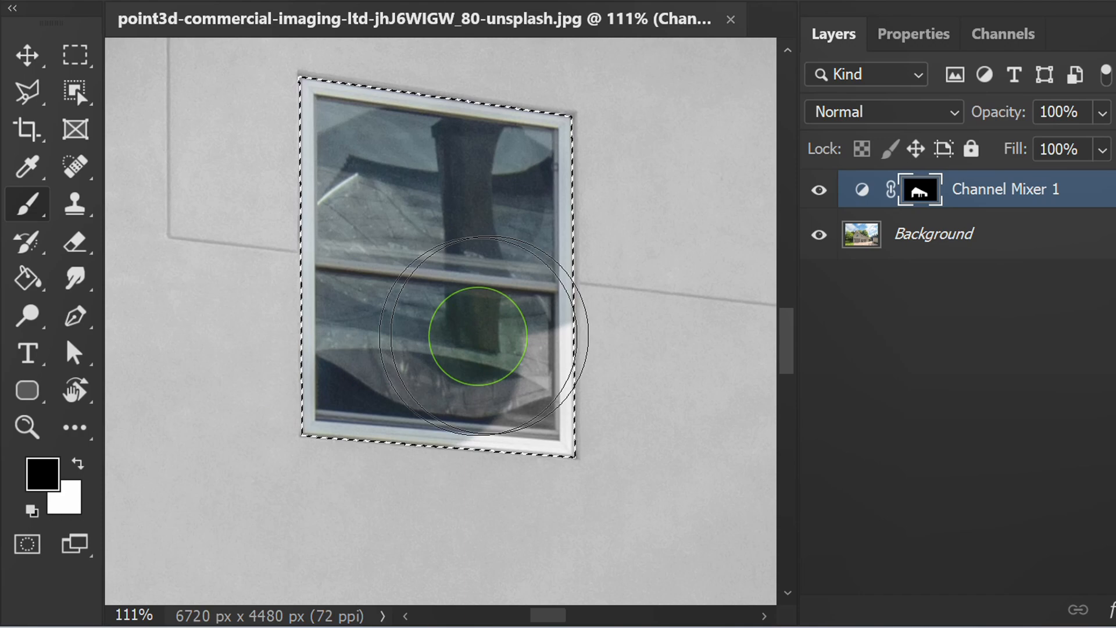
{"action": "left_click_drag", "start_coordinate": [477, 335], "coordinate": [382, 391]}
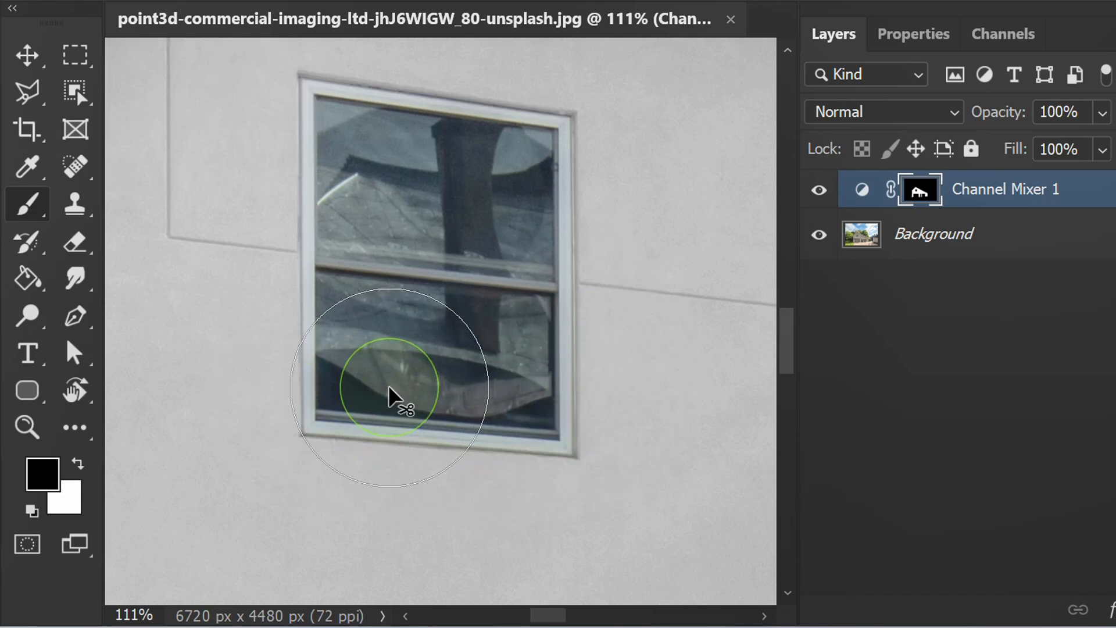
{"action": "key", "text": "space"}
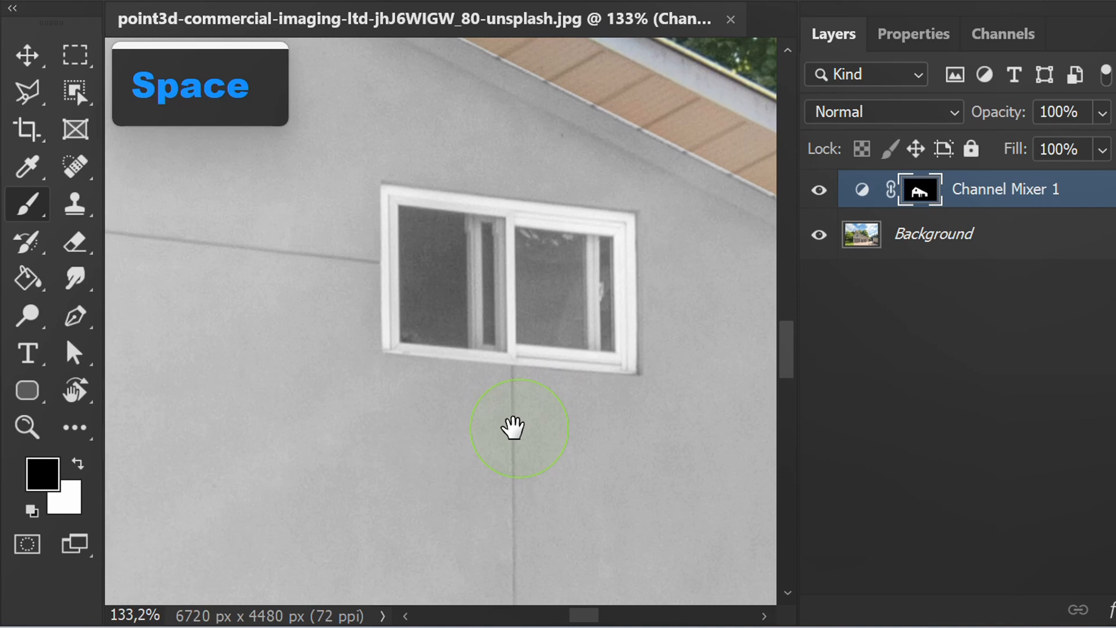
{"action": "left_click_drag", "start_coordinate": [518, 428], "coordinate": [146, 204]}
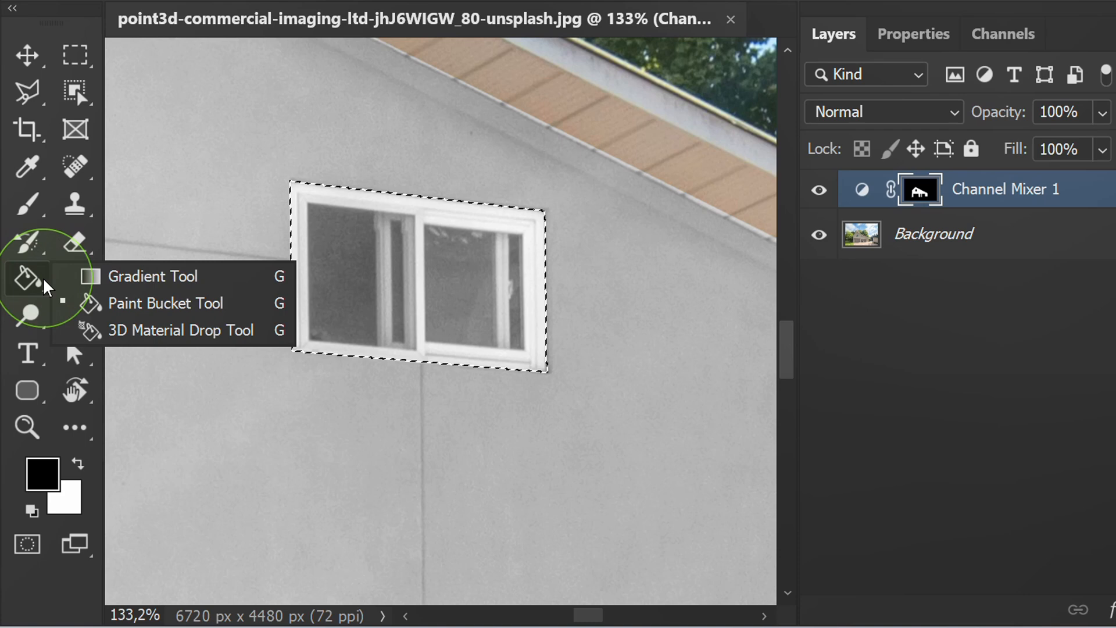
Step: Fill the small upper window black on the mask and deselect
{"action": "left_click", "coordinate": [165, 303]}
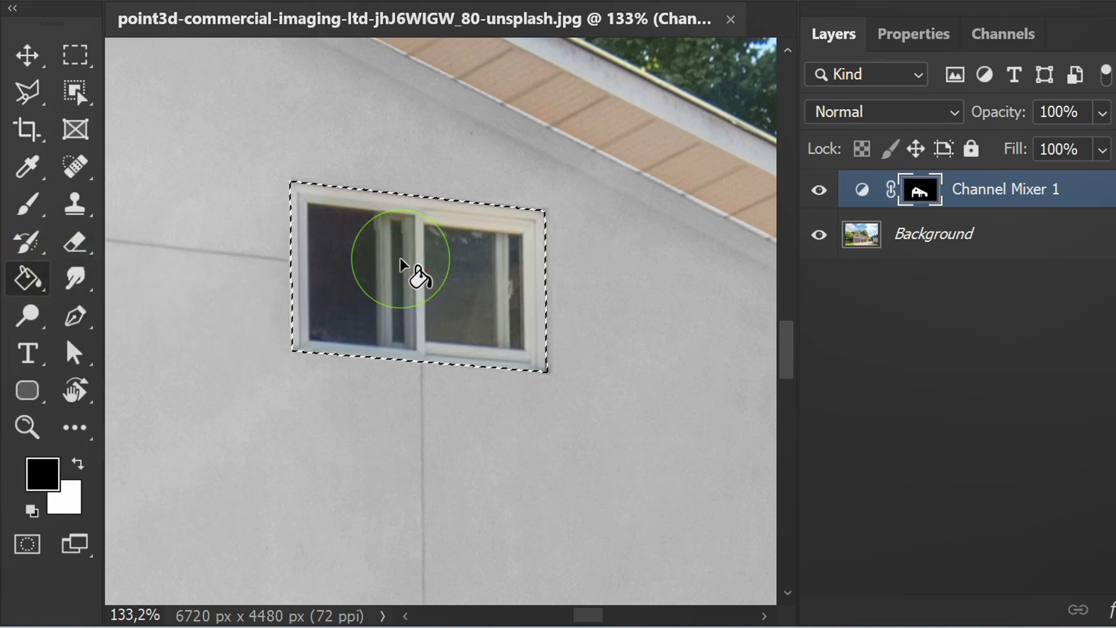
{"action": "key", "text": "Ctrl+D"}
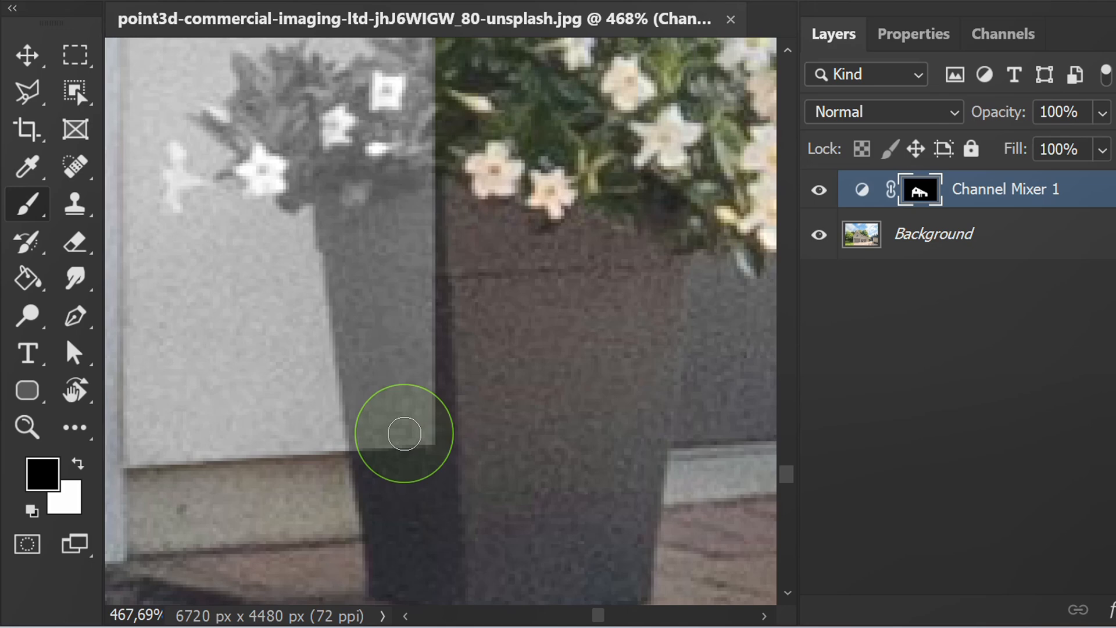
Step: Paint the flower pot beside the door black on the mask, restoring its original colour
{"action": "left_click_drag", "start_coordinate": [404, 432], "coordinate": [338, 216]}
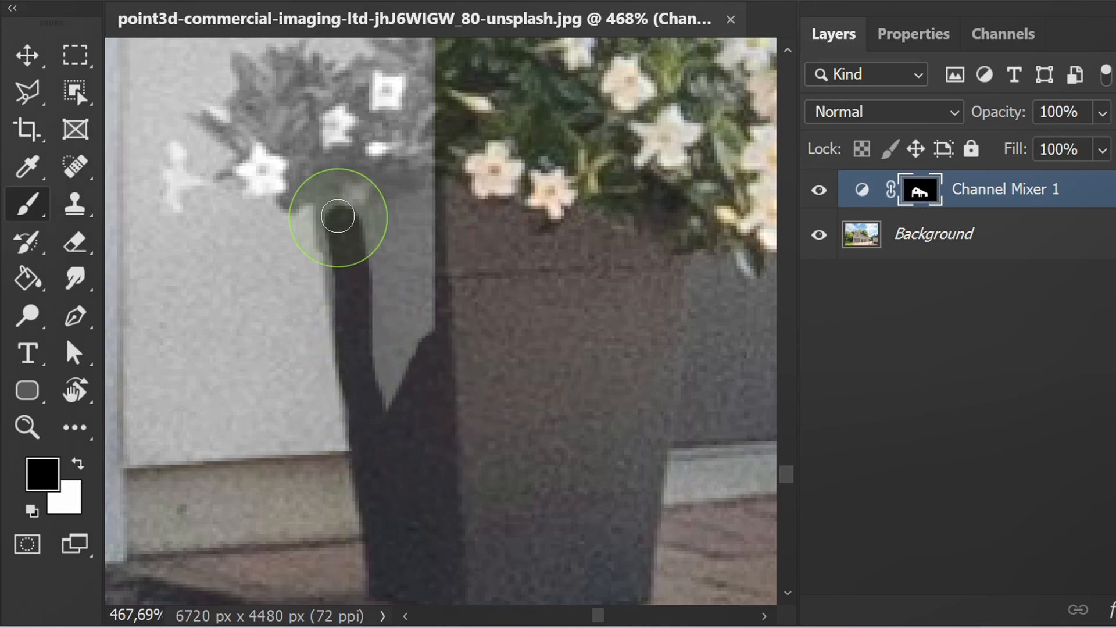
{"action": "left_click_drag", "start_coordinate": [339, 216], "coordinate": [390, 271]}
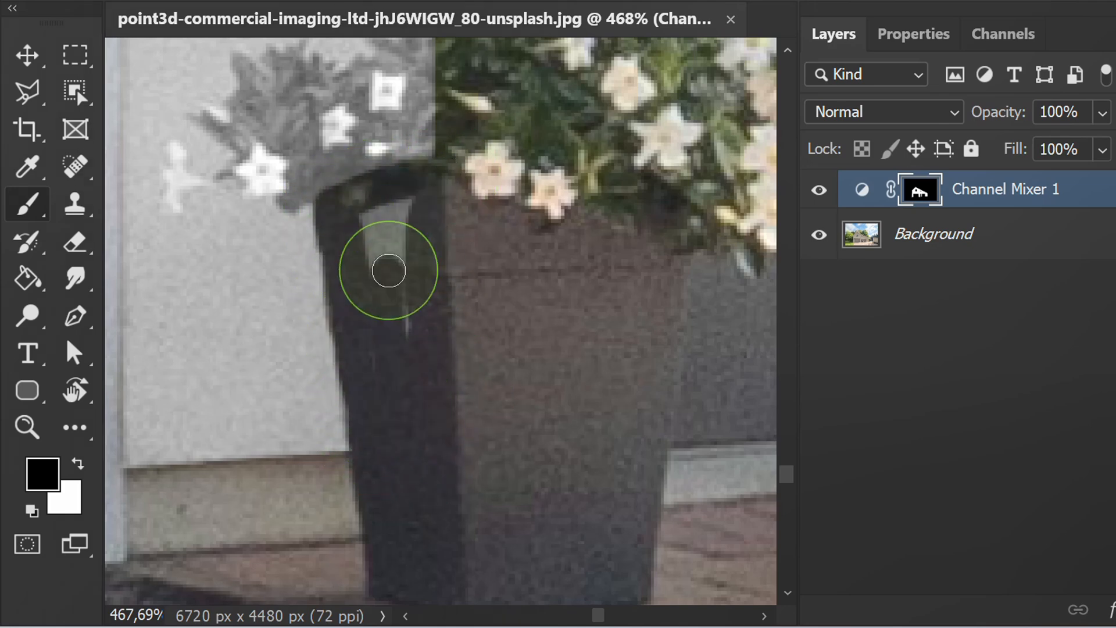
{"action": "key", "text": "space"}
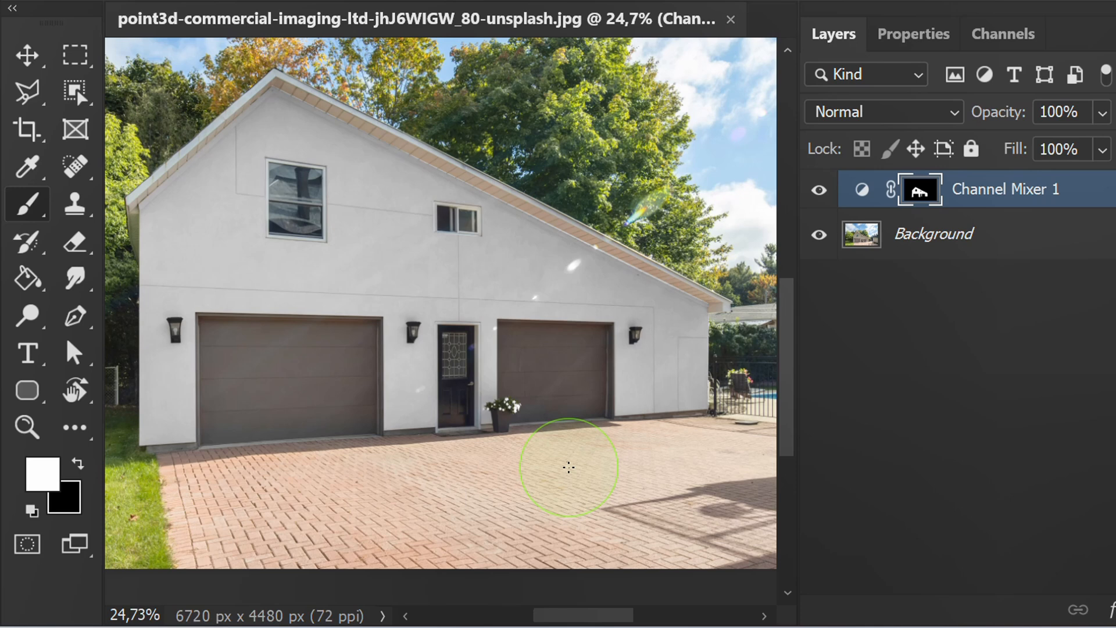
{"action": "mouse_move", "coordinate": [129, 144]}
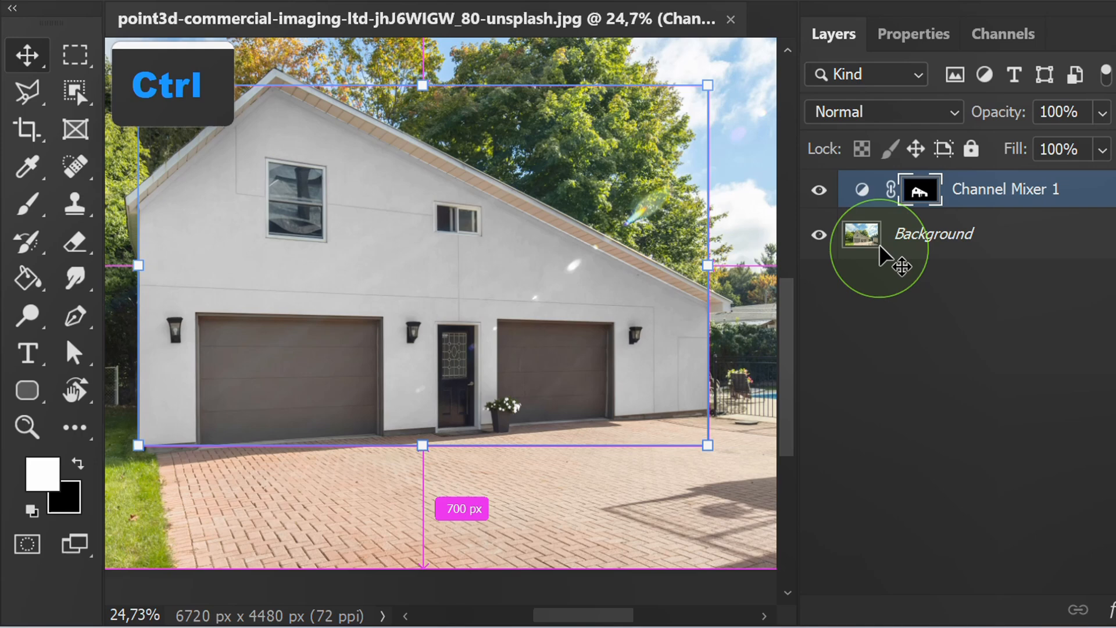
Step: Add a Hue/Saturation adjustment layer using the wall mask as selection
{"action": "left_click", "coordinate": [920, 188]}
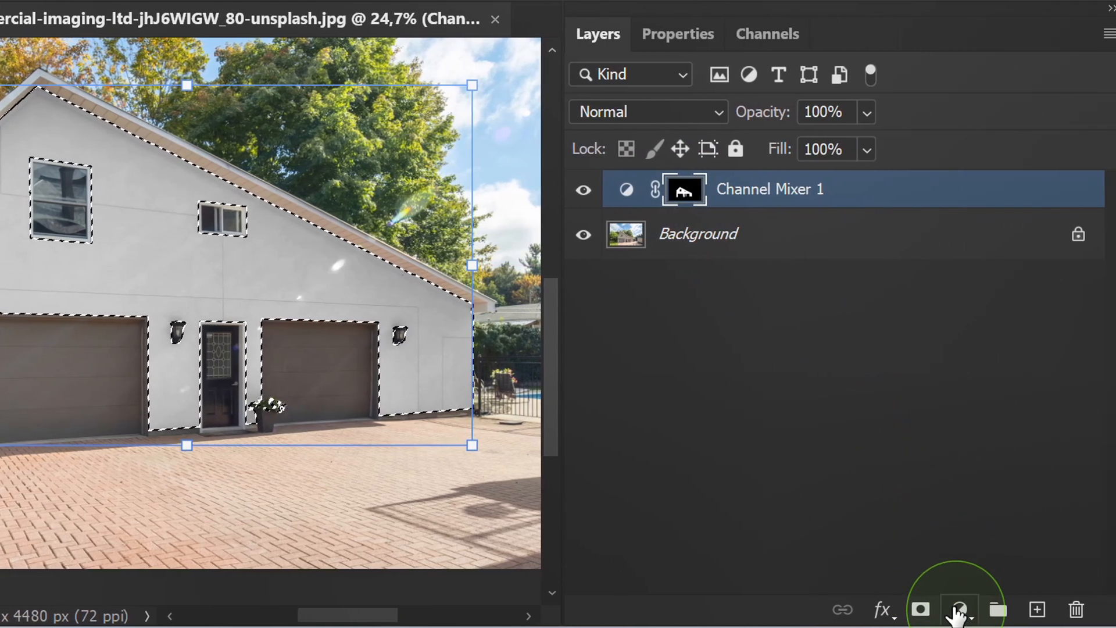
{"action": "left_click", "coordinate": [958, 609]}
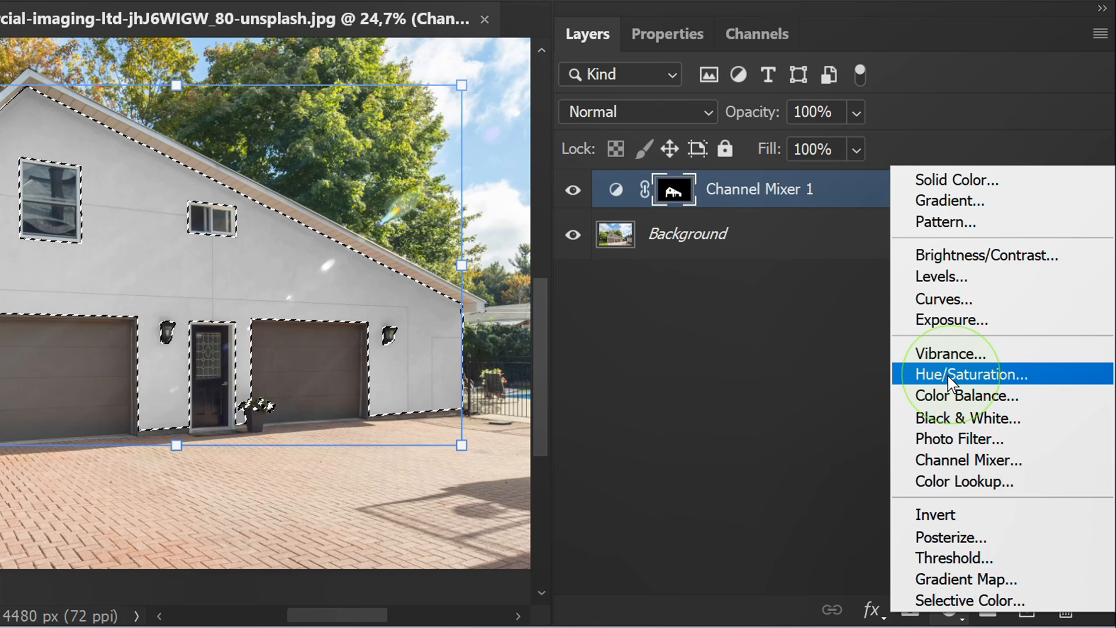
{"action": "left_click", "coordinate": [970, 375]}
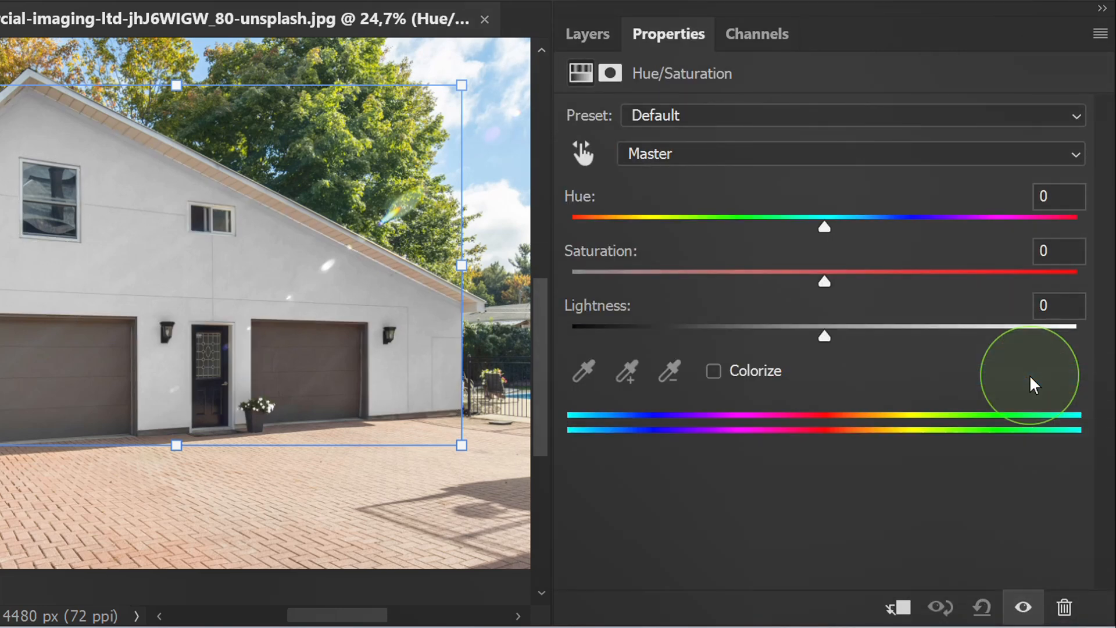
{"action": "left_click", "coordinate": [1057, 305]}
{"action": "type", "text": "+32"}
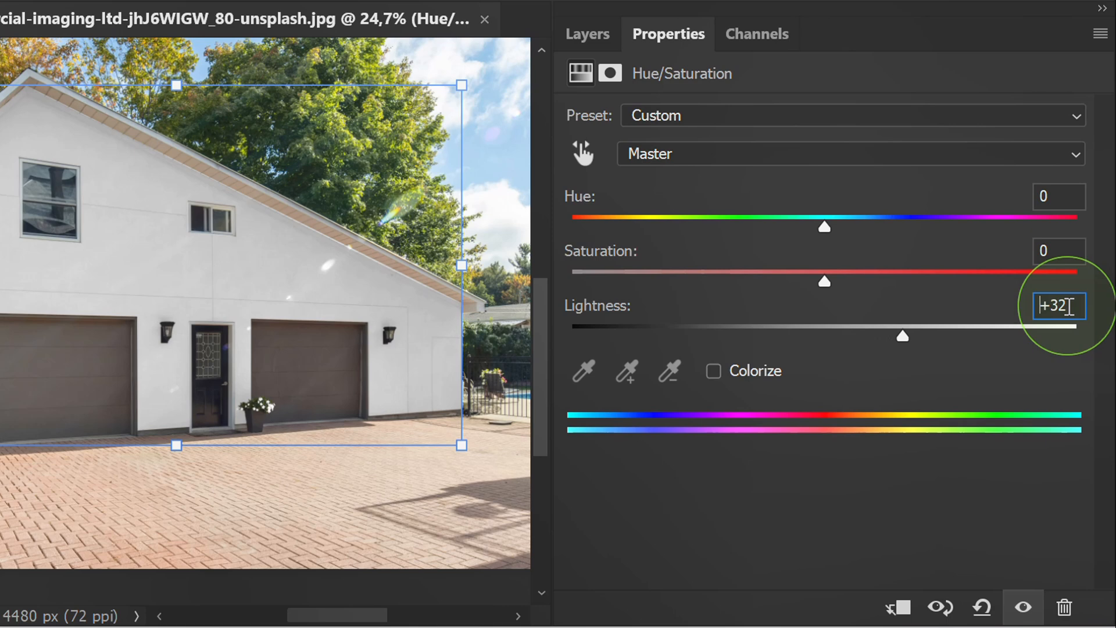
Step: Set the Hue/Saturation layer to Lightness +50 and Saturation -90
{"action": "left_click_drag", "start_coordinate": [902, 336], "coordinate": [927, 335]}
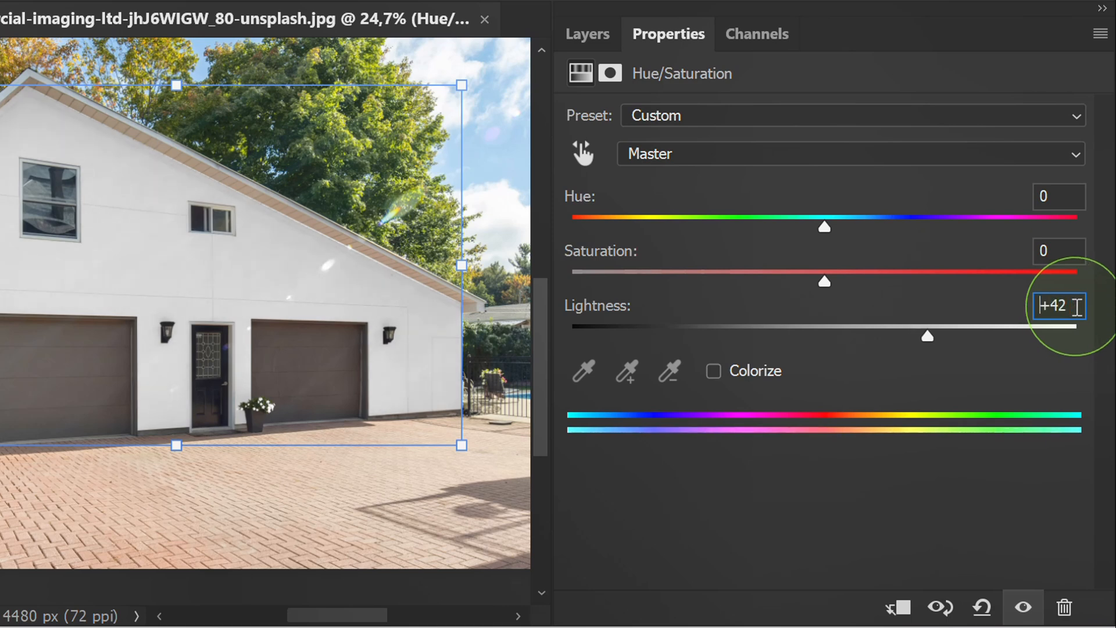
{"action": "left_click_drag", "start_coordinate": [926, 336], "coordinate": [949, 336]}
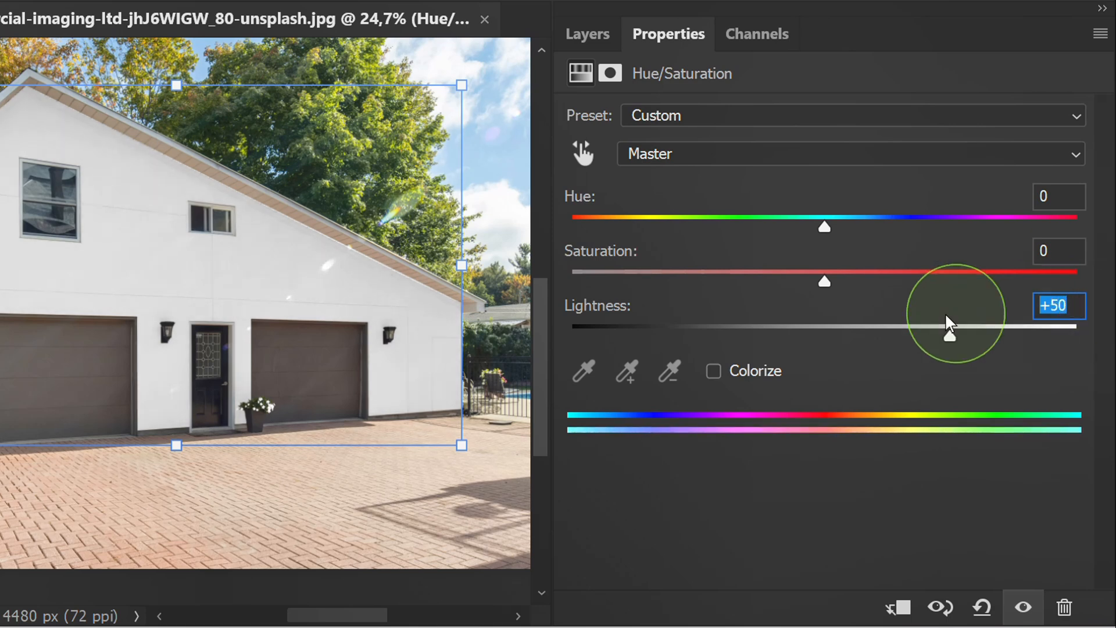
{"action": "left_click_drag", "start_coordinate": [823, 280], "coordinate": [685, 280]}
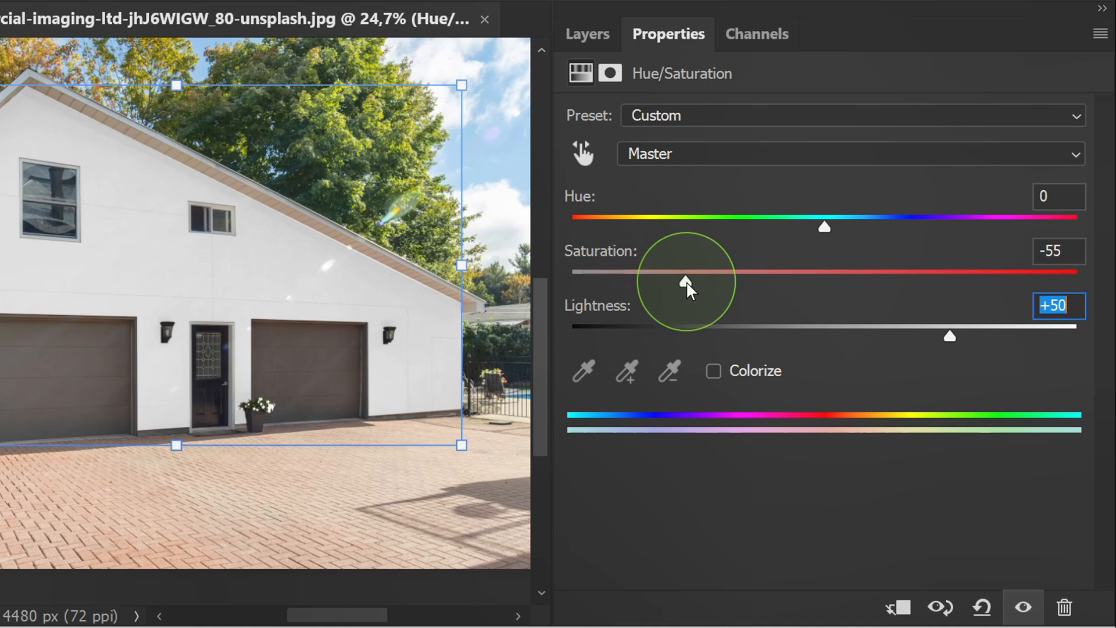
{"action": "left_click_drag", "start_coordinate": [684, 271], "coordinate": [594, 280]}
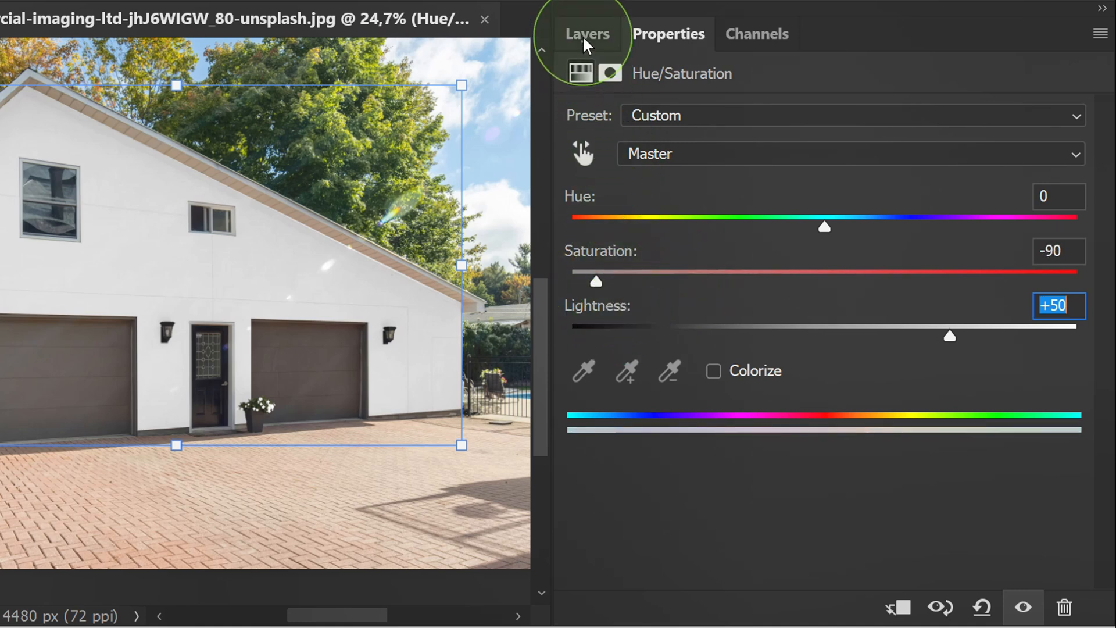
{"action": "left_click", "coordinate": [587, 34]}
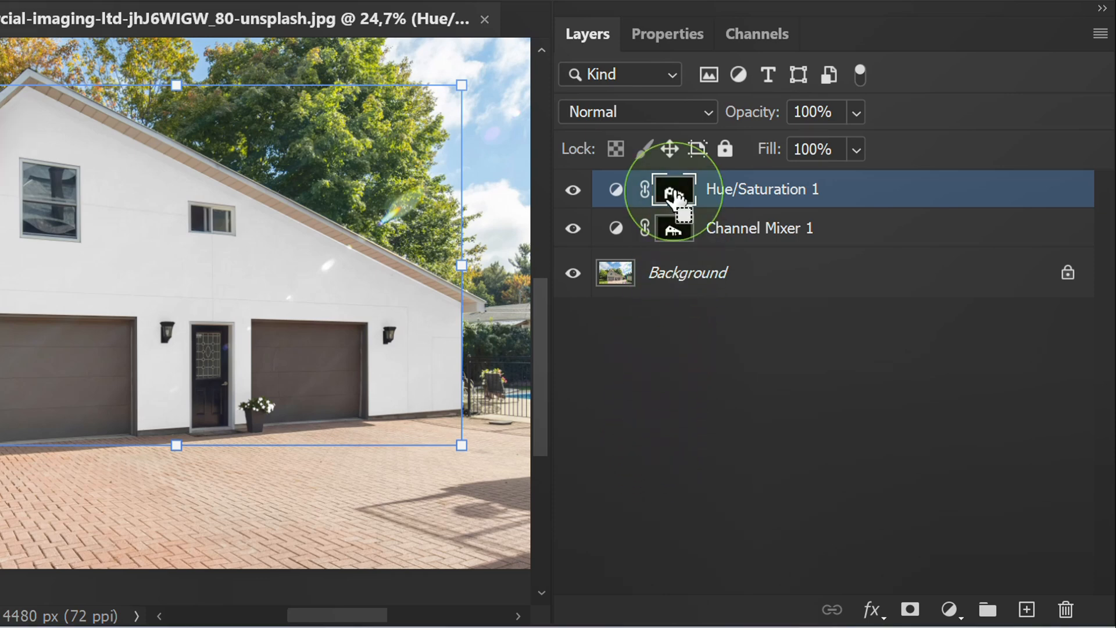
Step: Add a wall-masked Levels adjustment with the white input level lowered to 230
{"action": "left_click", "coordinate": [674, 189]}
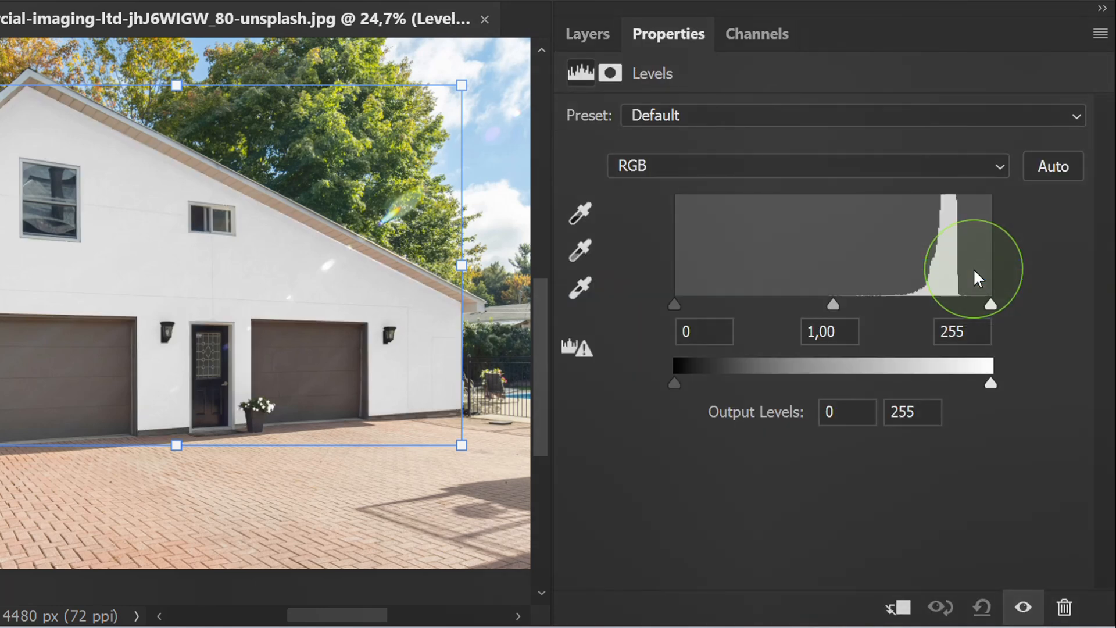
{"action": "left_click_drag", "start_coordinate": [992, 304], "coordinate": [965, 304]}
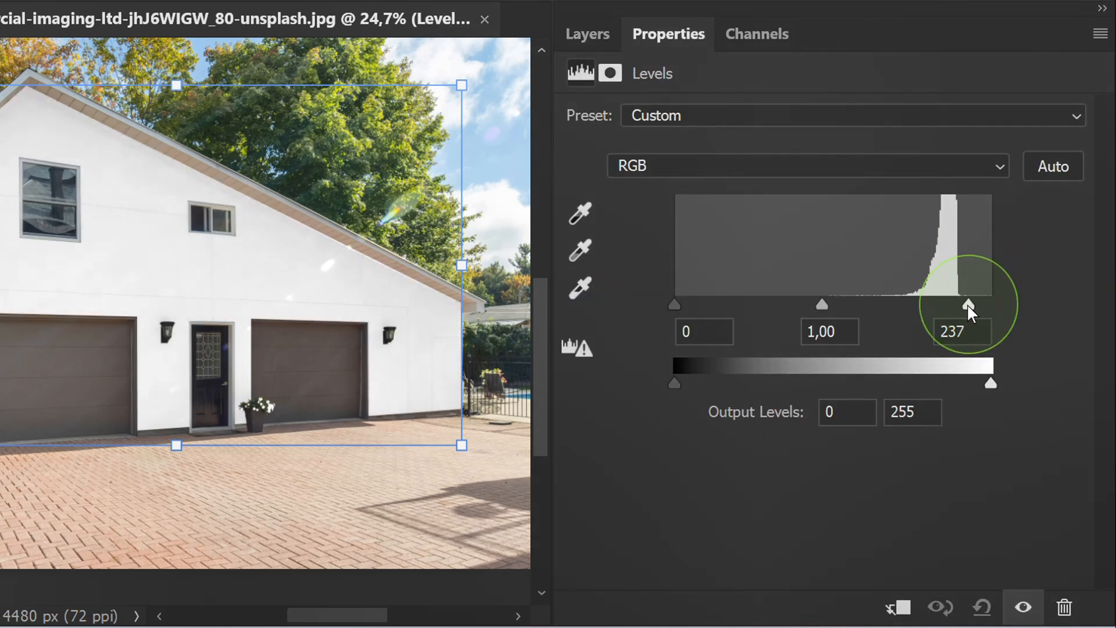
{"action": "left_click_drag", "start_coordinate": [971, 303], "coordinate": [959, 303]}
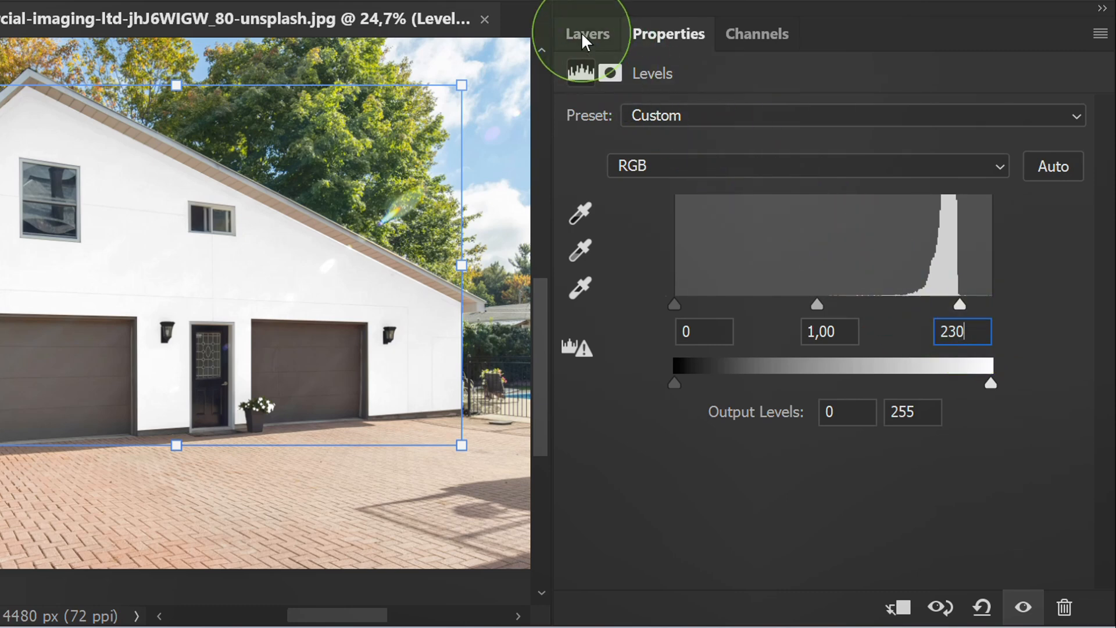
{"action": "left_click", "coordinate": [587, 34]}
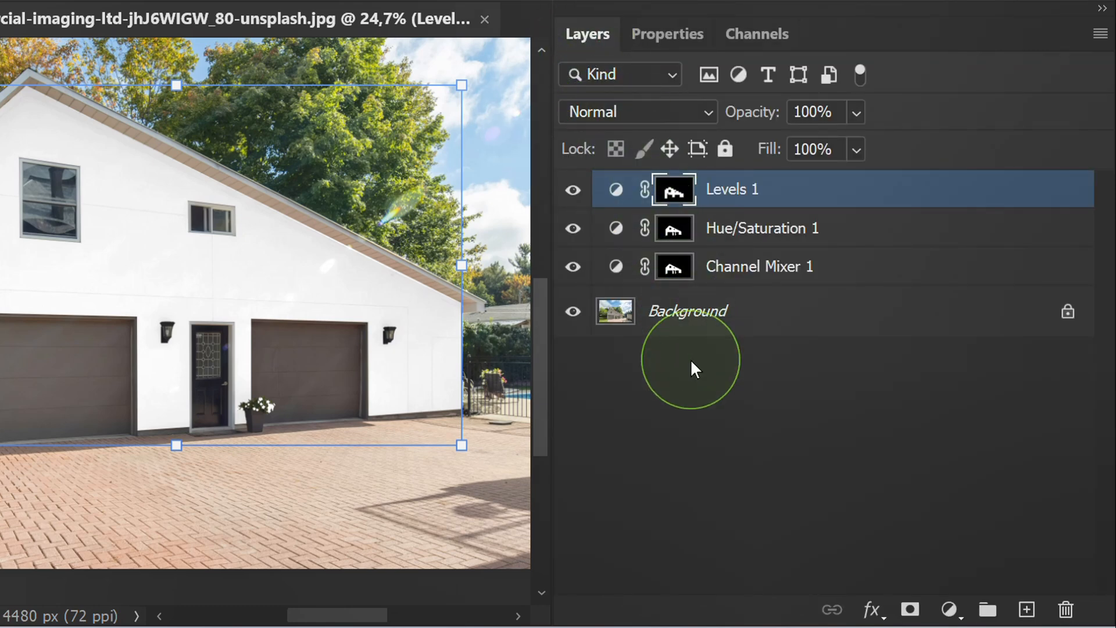
Step: Refine Levels 1 to a white input of 235 and a midtone of 0.9
{"action": "left_click", "coordinate": [759, 266]}
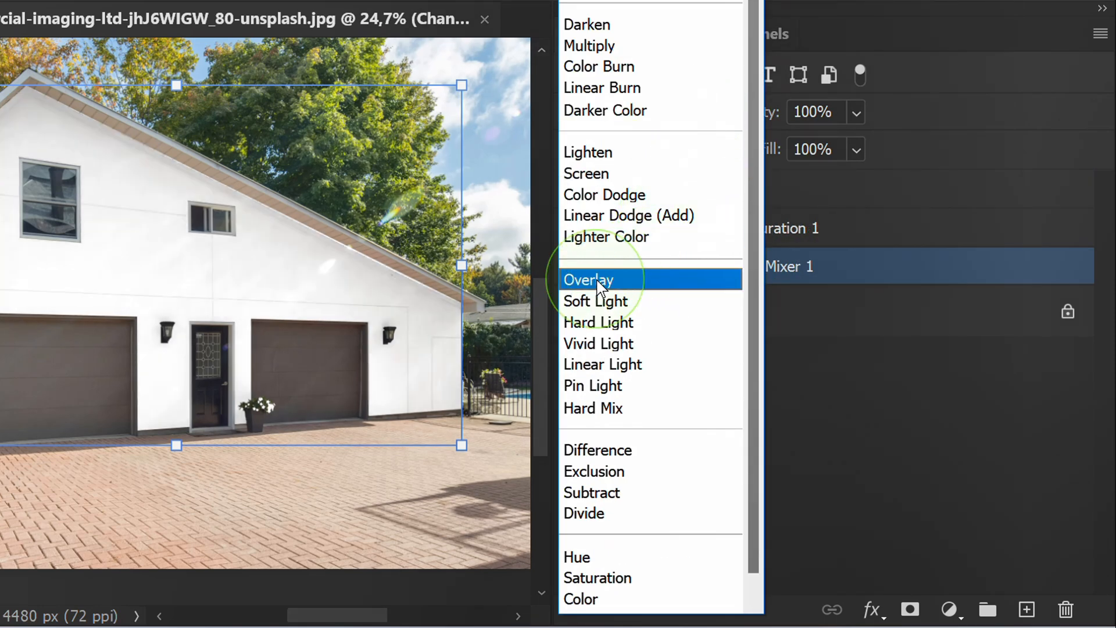
{"action": "left_click", "coordinate": [588, 279]}
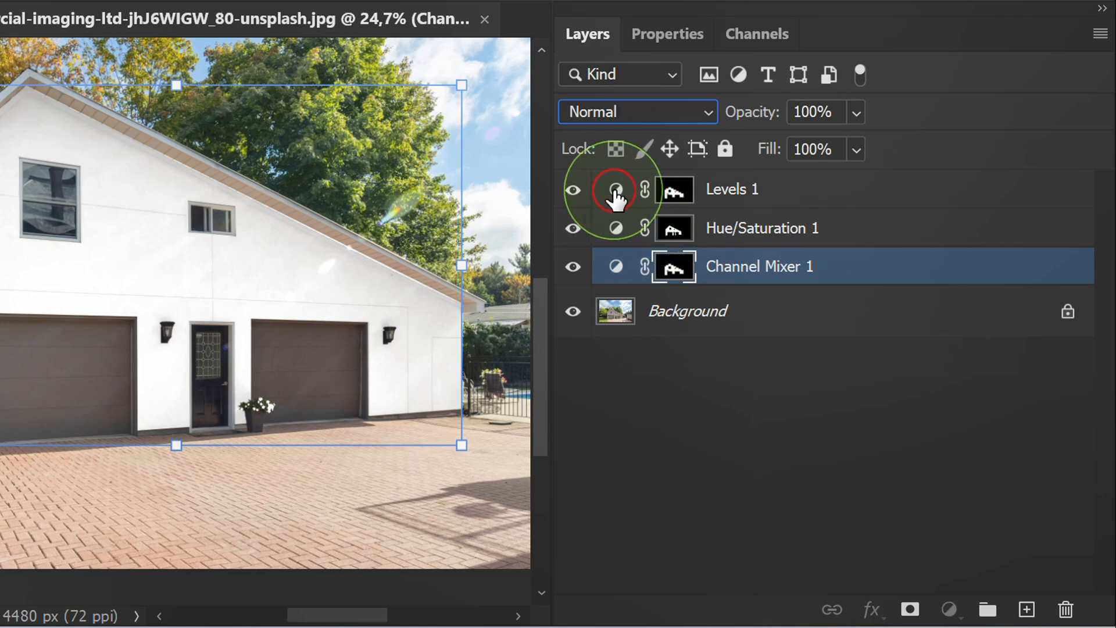
{"action": "double_click", "coordinate": [616, 188]}
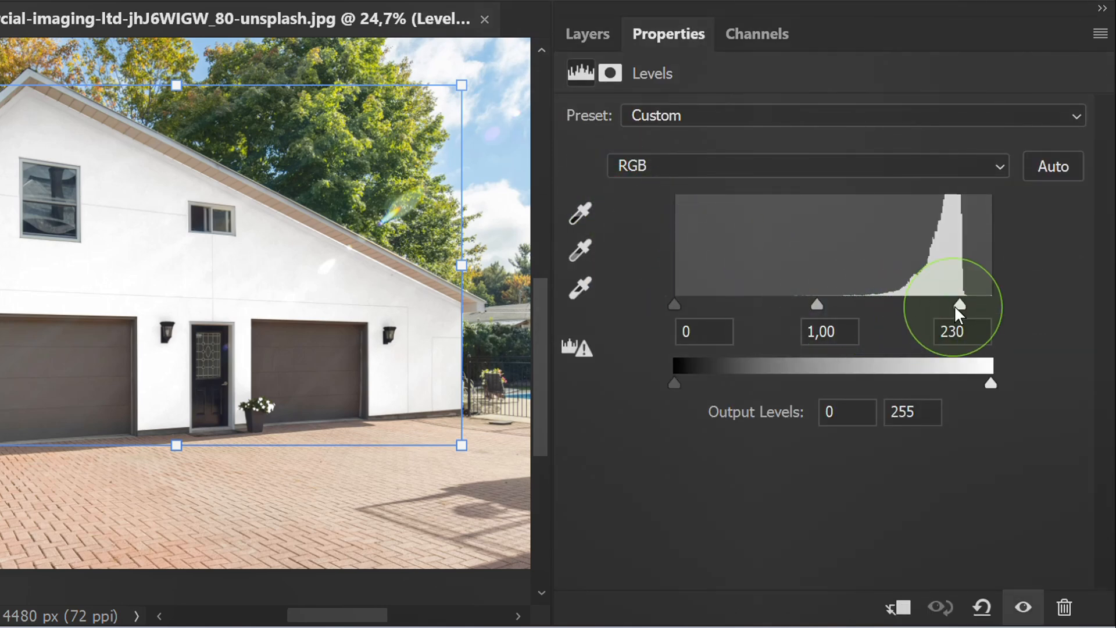
{"action": "left_click_drag", "start_coordinate": [957, 302], "coordinate": [965, 302]}
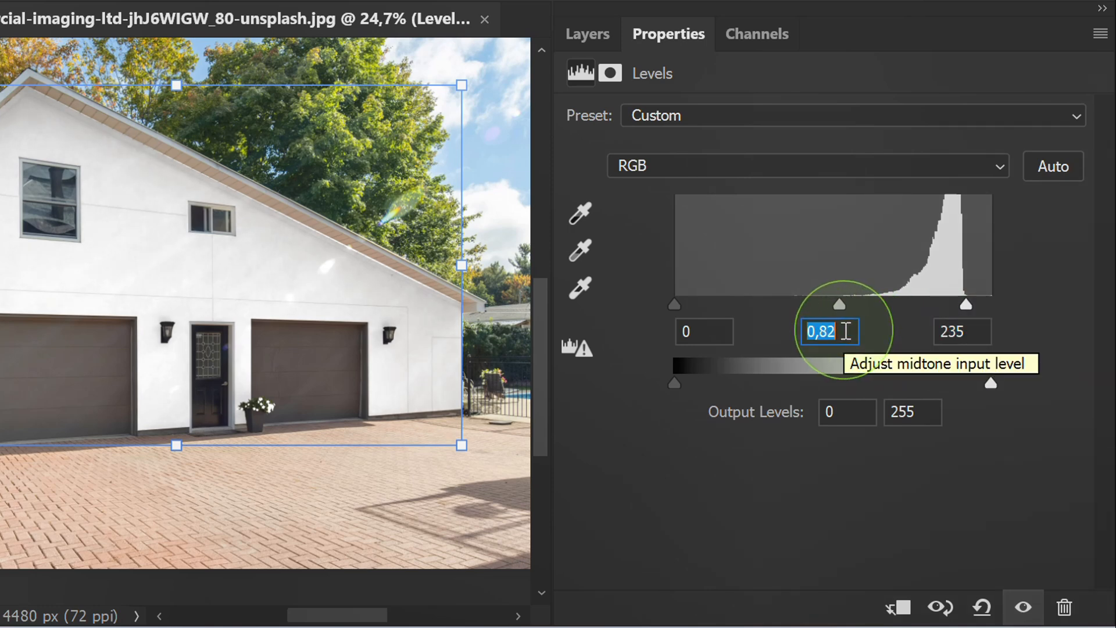
{"action": "type", "text": "0,9"}
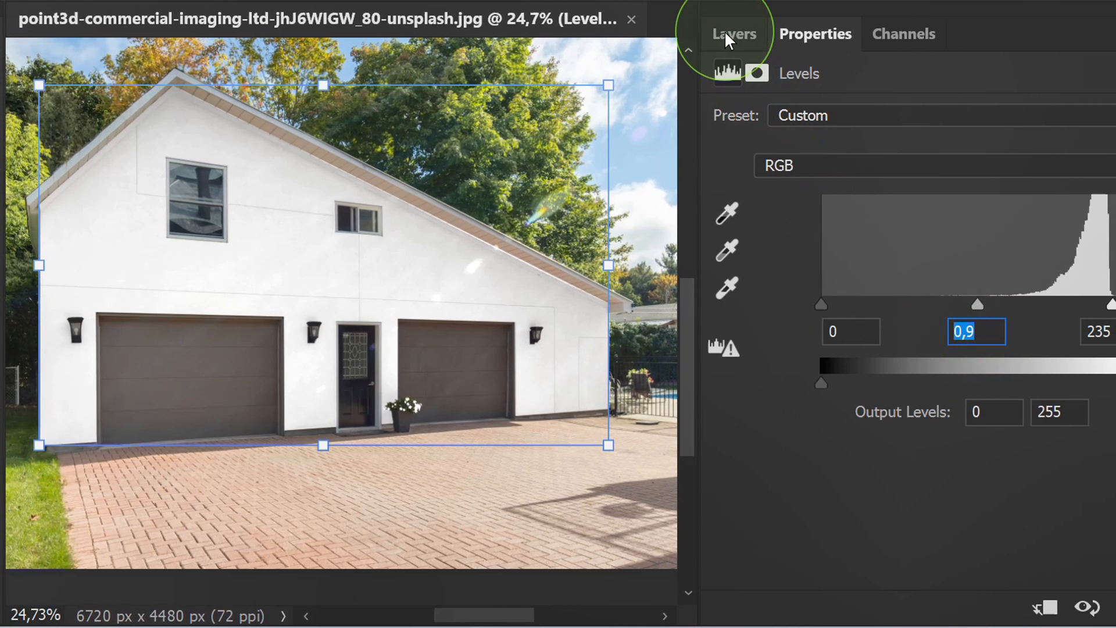
{"action": "left_click", "coordinate": [734, 34]}
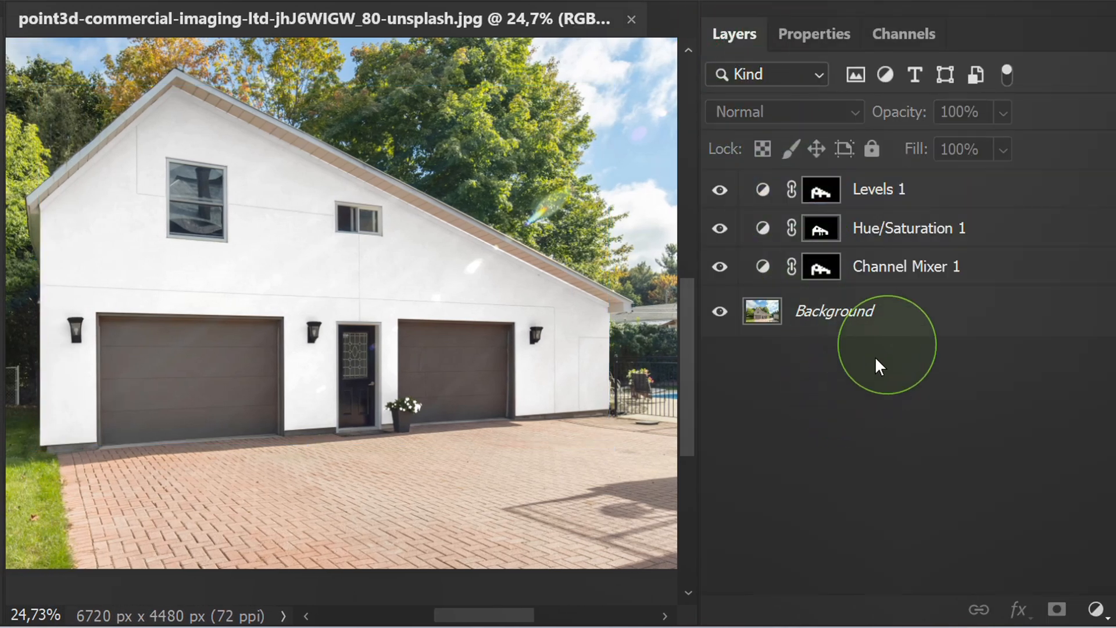
Step: Group the three adjustment layers into Group 1 and toggle it to compare beige and white walls
{"action": "left_click", "coordinate": [878, 188]}
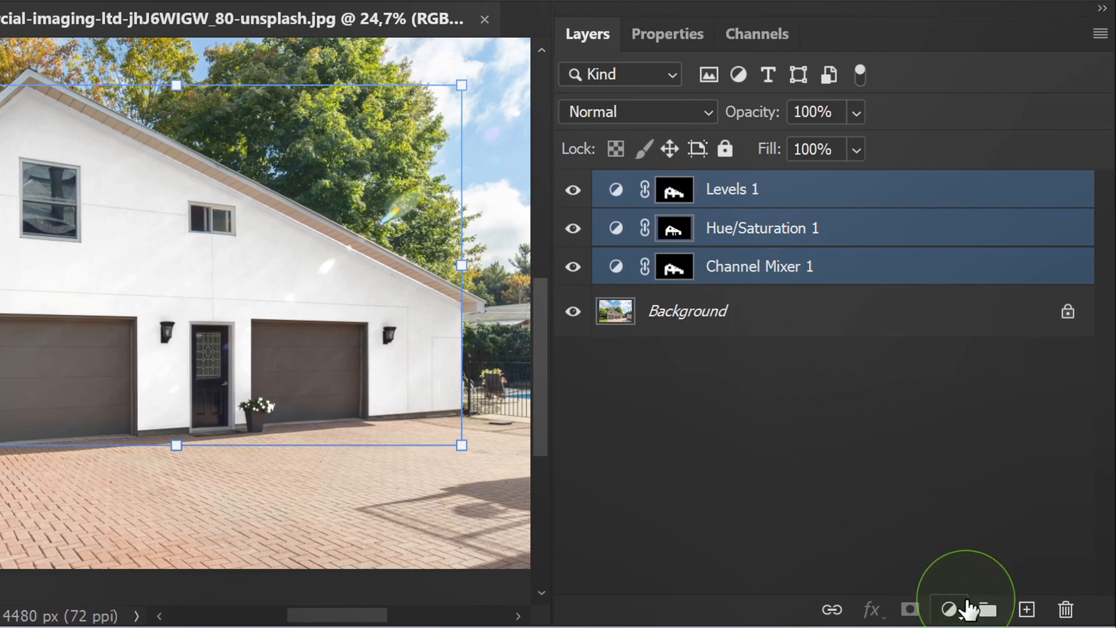
{"action": "left_click", "coordinate": [988, 624]}
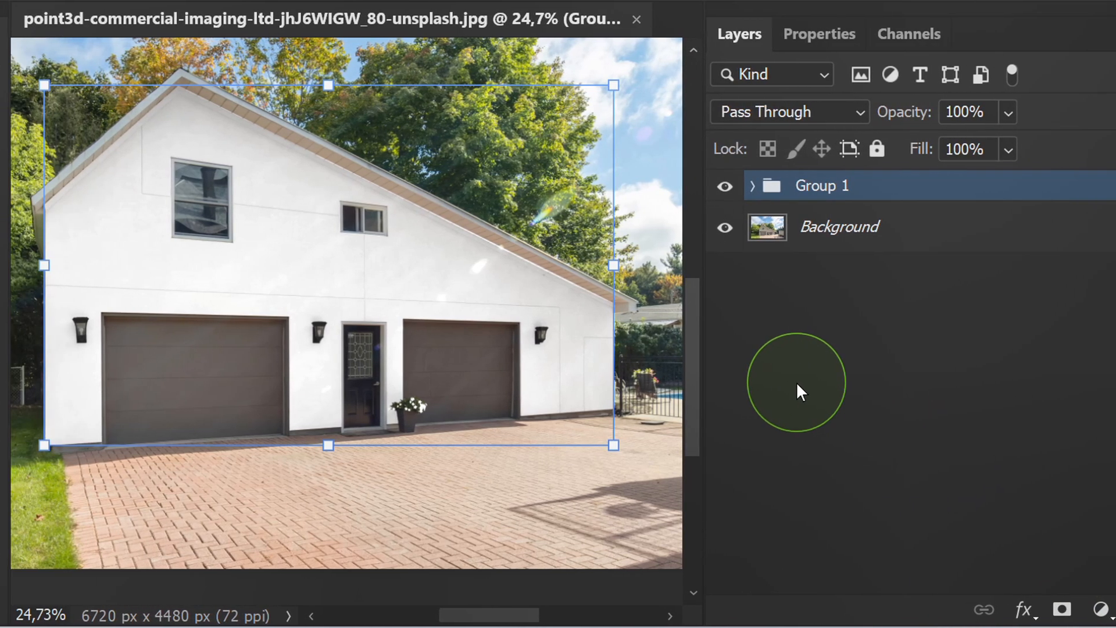
{"action": "left_click", "coordinate": [726, 185]}
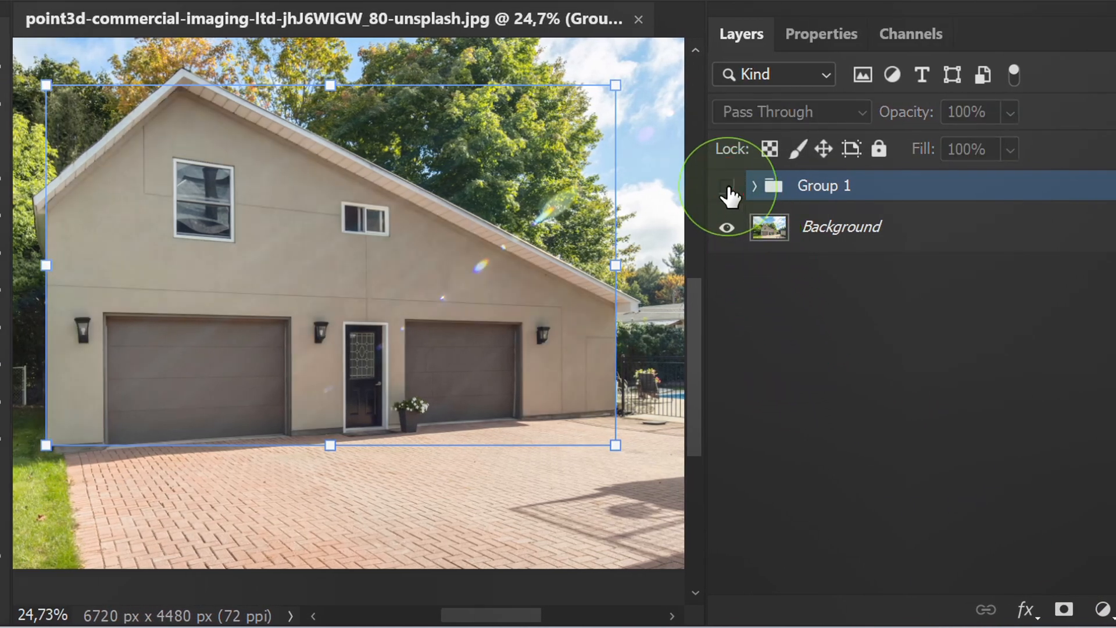
{"action": "left_click", "coordinate": [725, 185]}
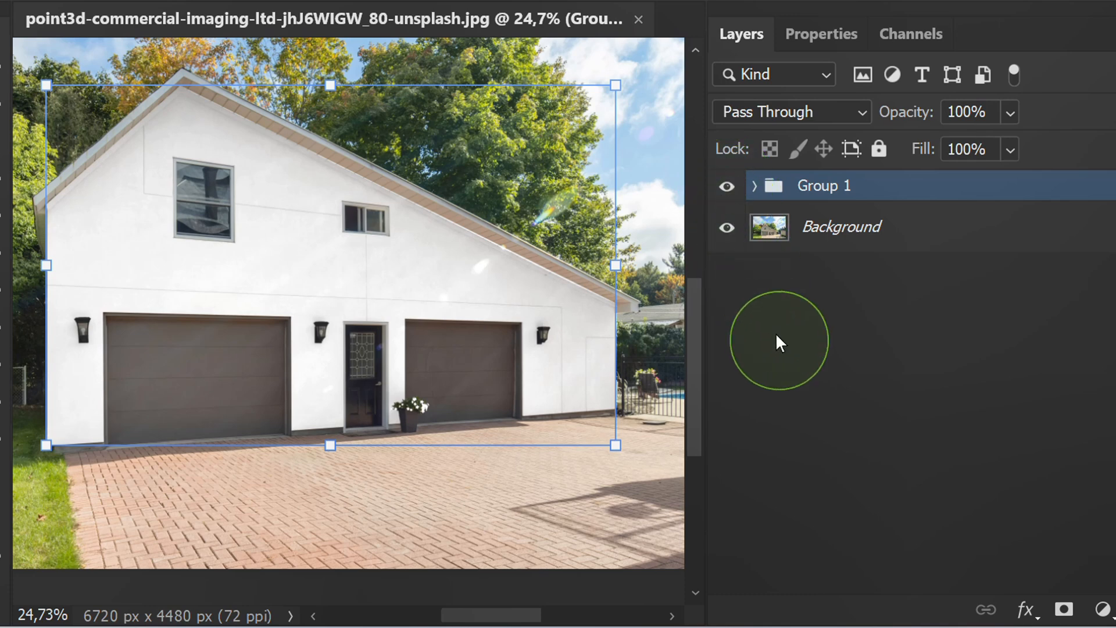